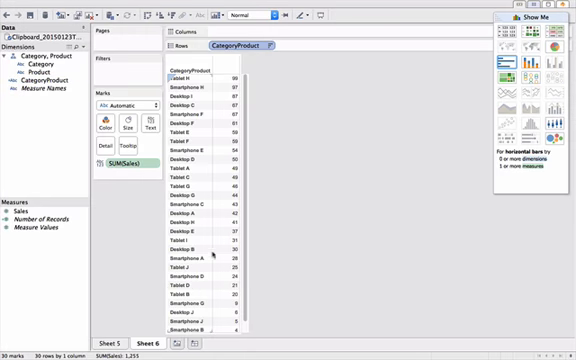
mouse_move(305, 82)
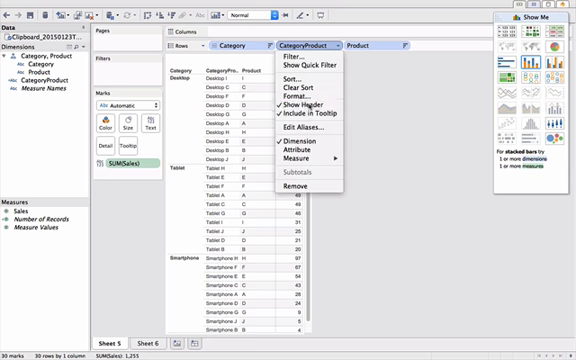
- Turn off Show Header for the CategoryProduct pill on Rows in Sheet 5
click(315, 107)
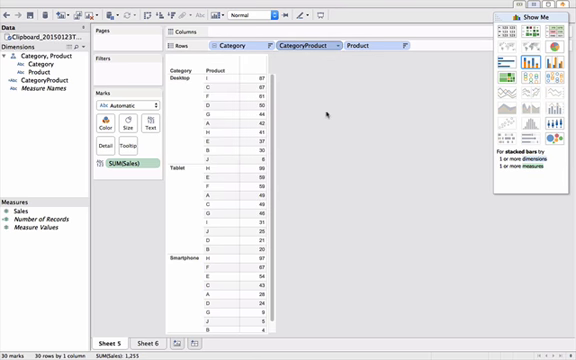